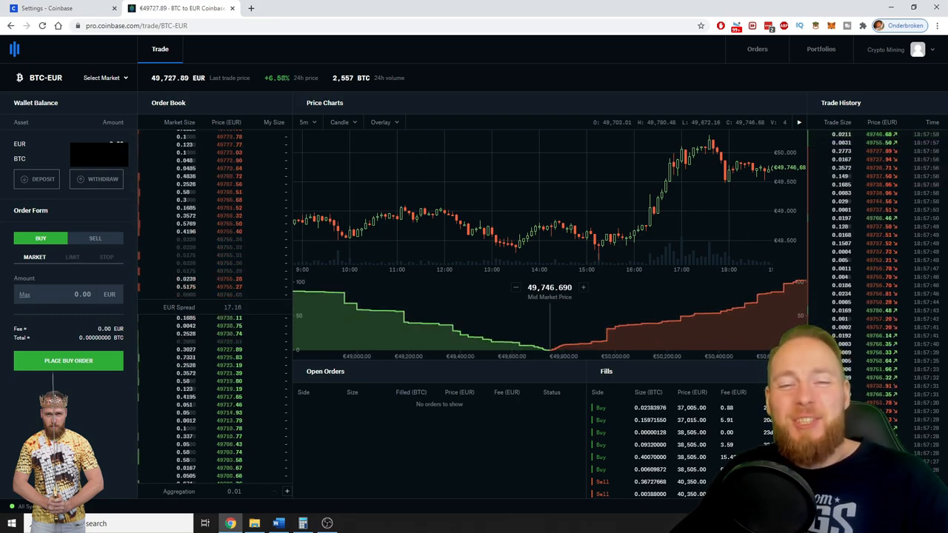
# Show the profile Address Book listing the saved BTC and XLM withdrawal addresses.
pyautogui.click(59, 9)
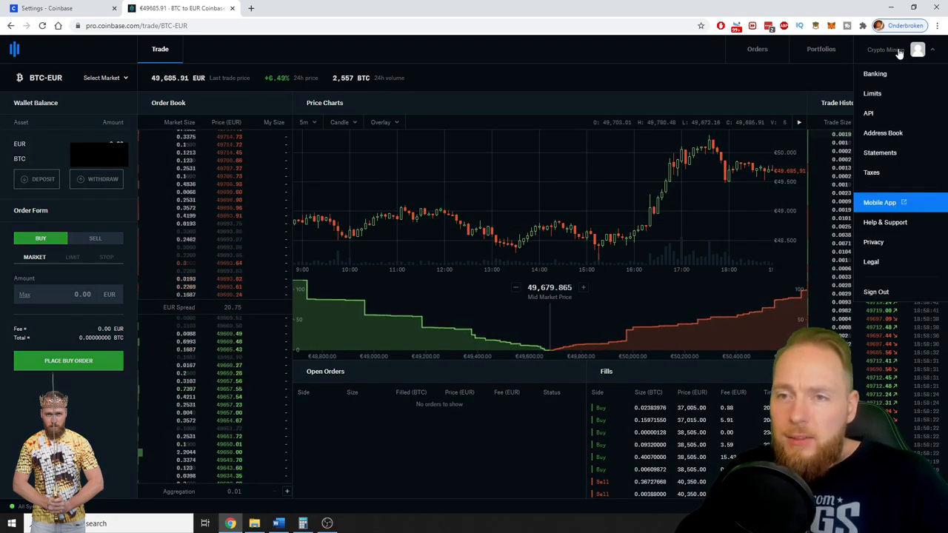
pyautogui.click(883, 133)
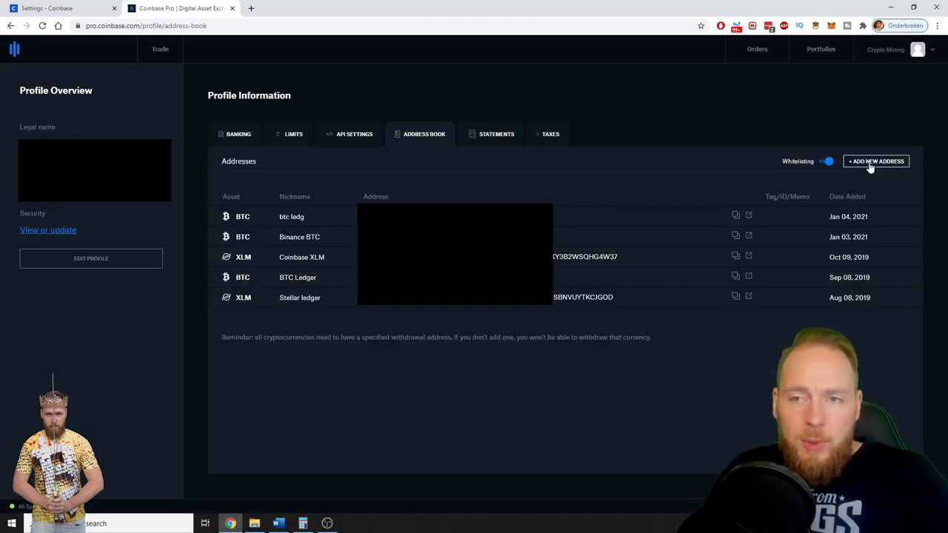
# Start a new address row with asset UNI and nickname 'uni', then view Coinbase's crypto addresses.
pyautogui.click(877, 160)
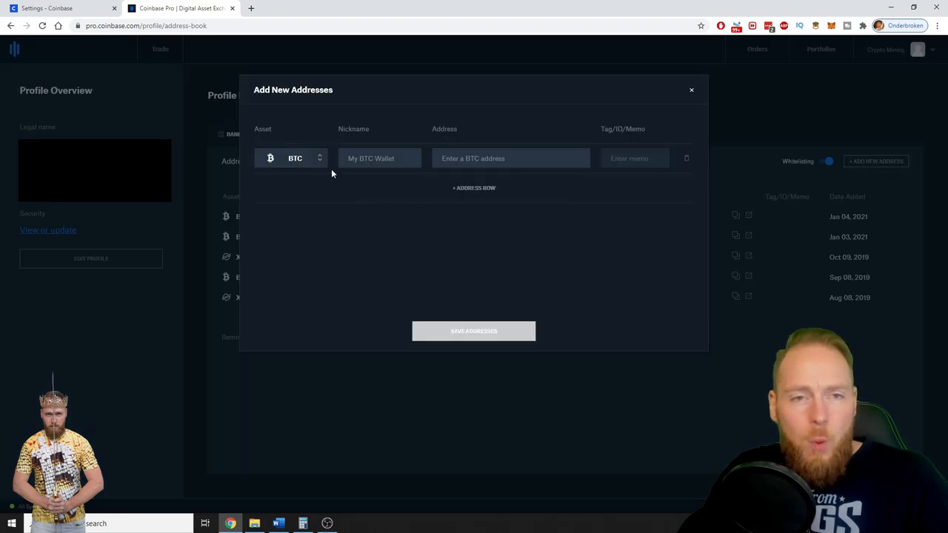
pyautogui.click(294, 157)
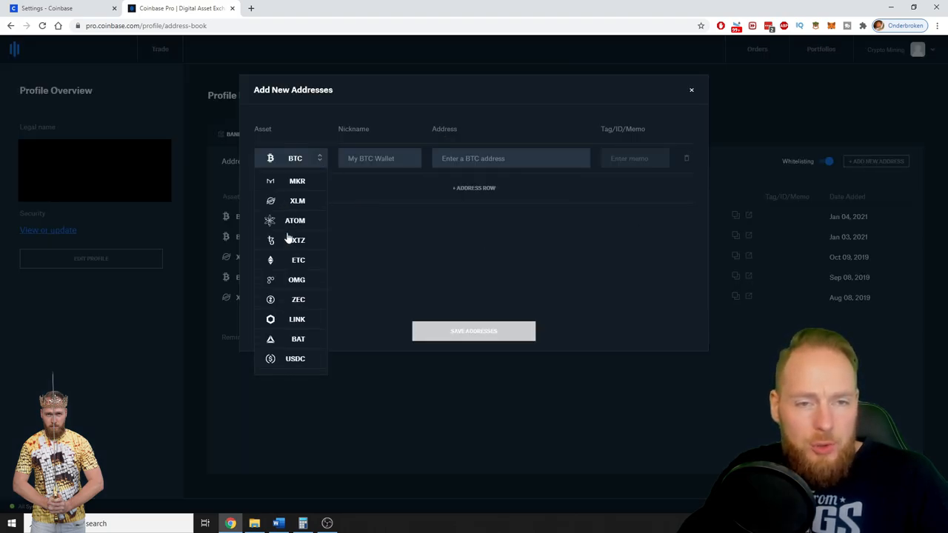
pyautogui.scroll(-3)
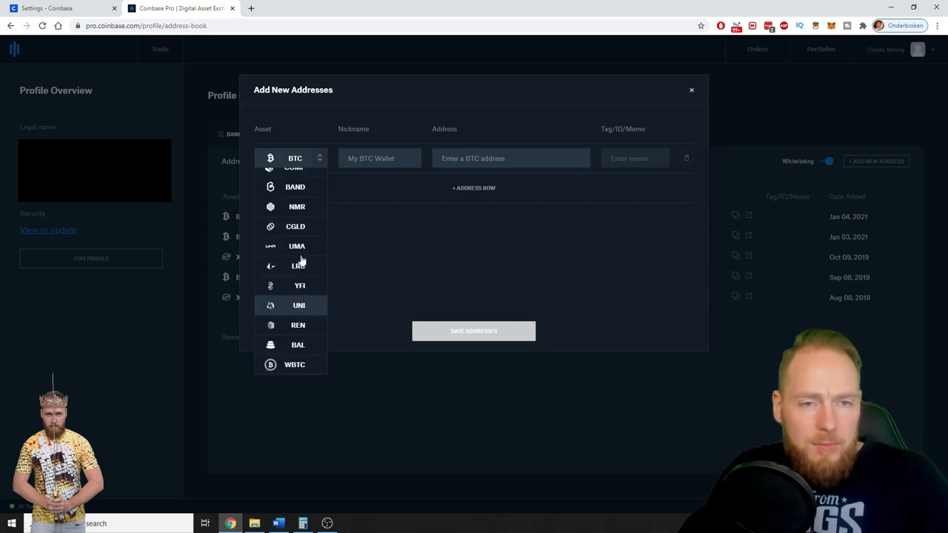
pyautogui.click(299, 305)
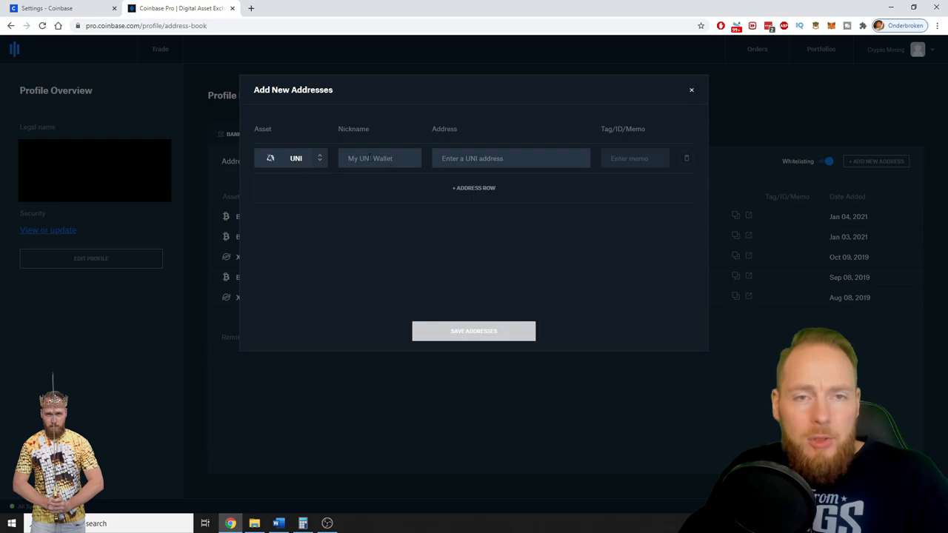
pyautogui.write('uni')
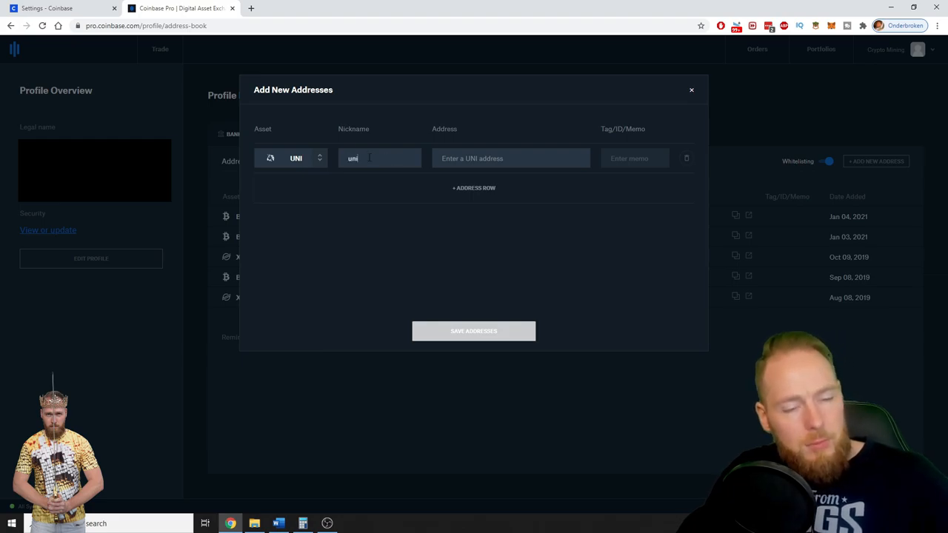
pyautogui.click(511, 157)
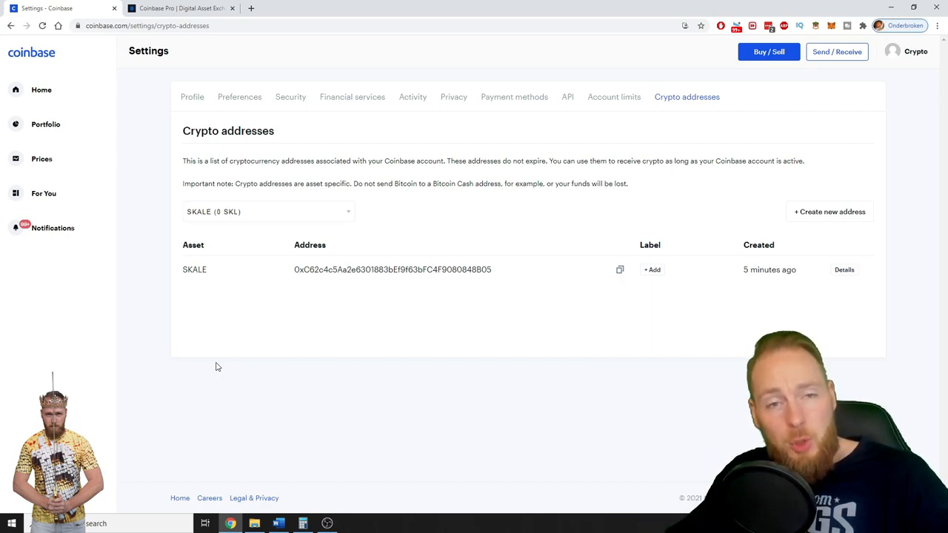
# Choose the Uniswap (UNI) deposit address from Coinbase's crypto address asset list.
pyautogui.click(268, 210)
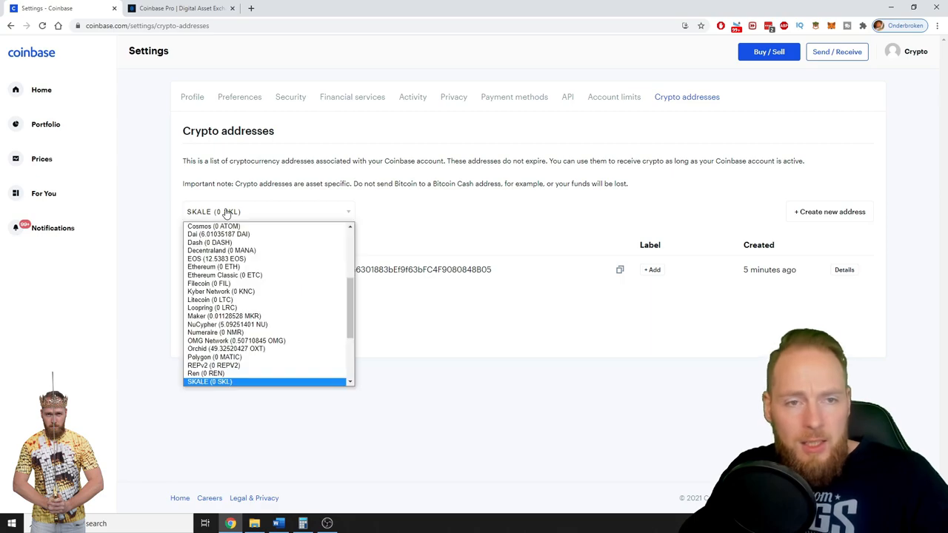
pyautogui.scroll(-3)
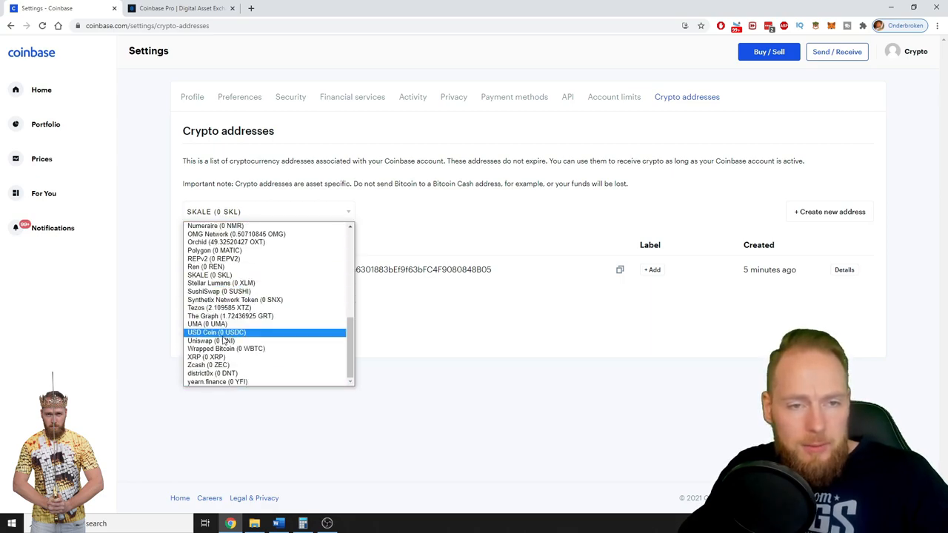
pyautogui.click(210, 341)
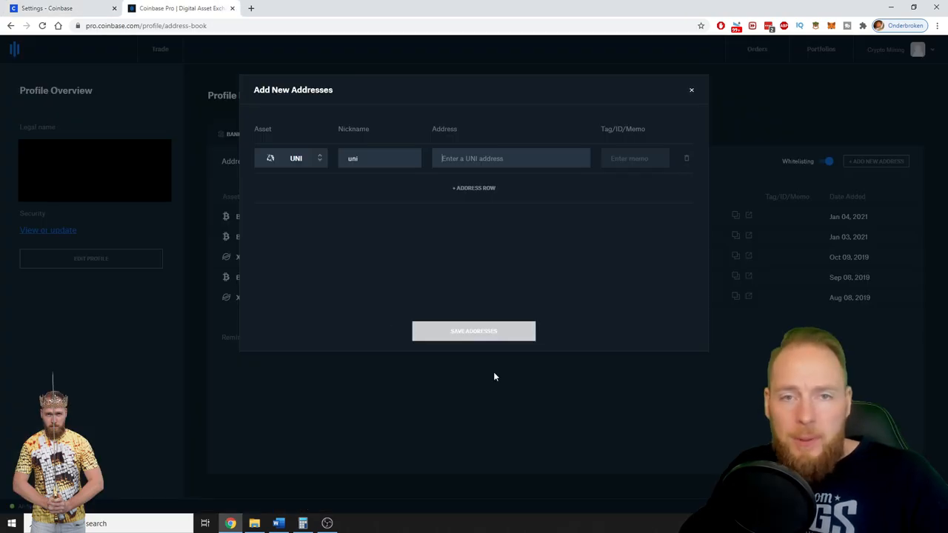
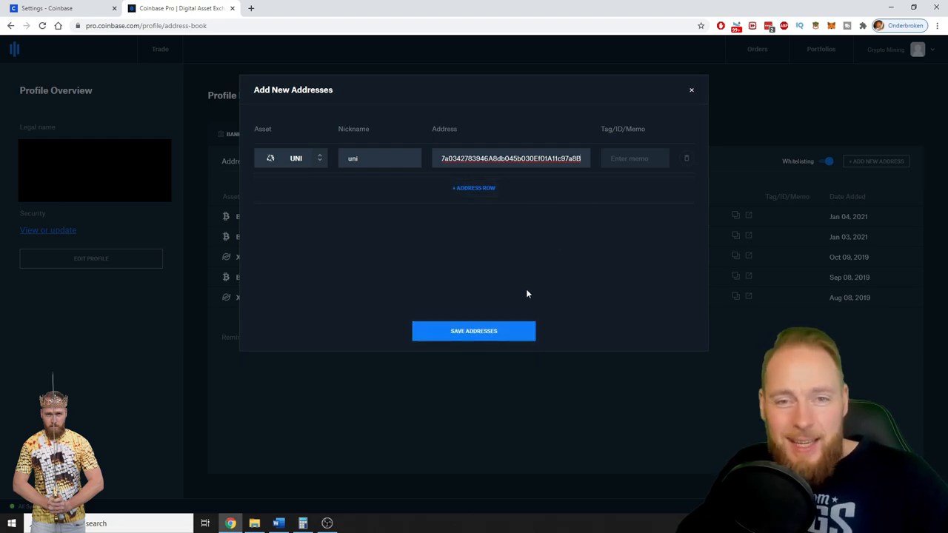
pyautogui.click(473, 331)
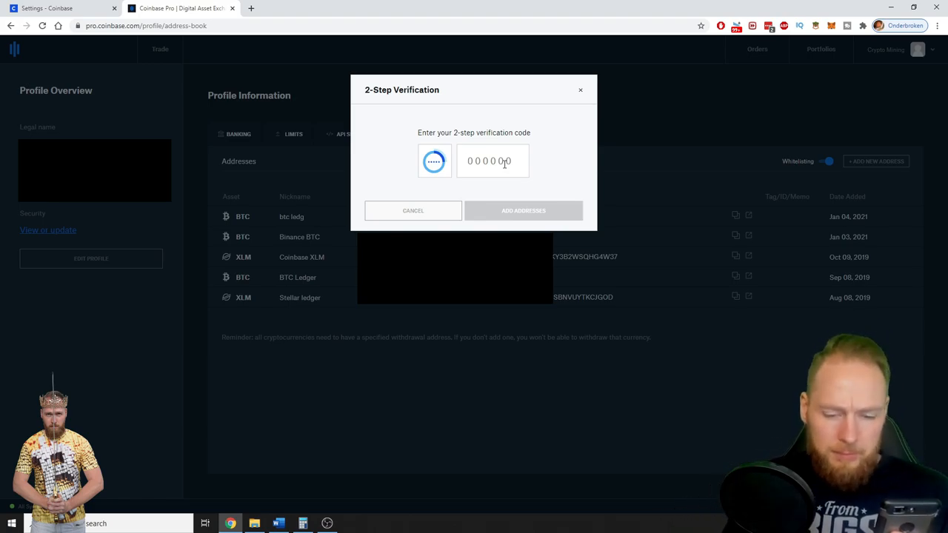
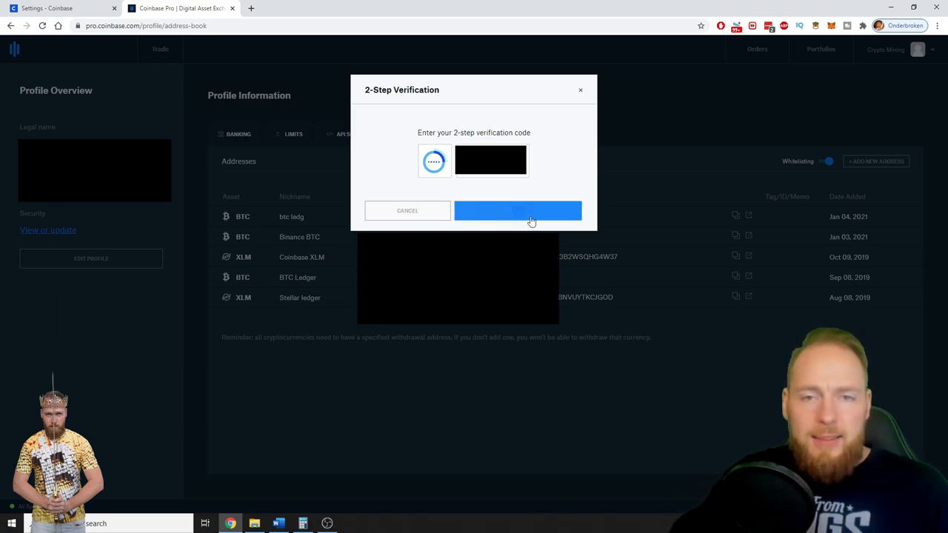
pyautogui.click(519, 210)
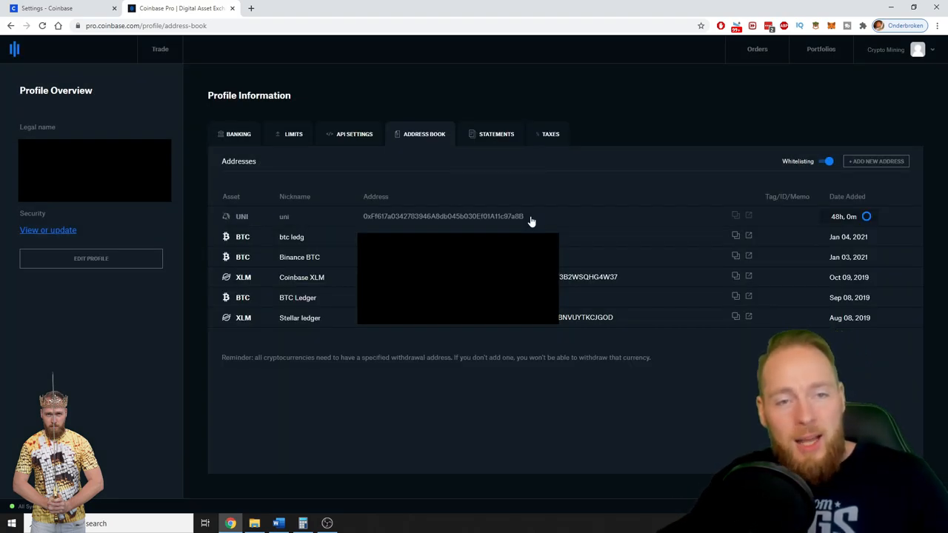